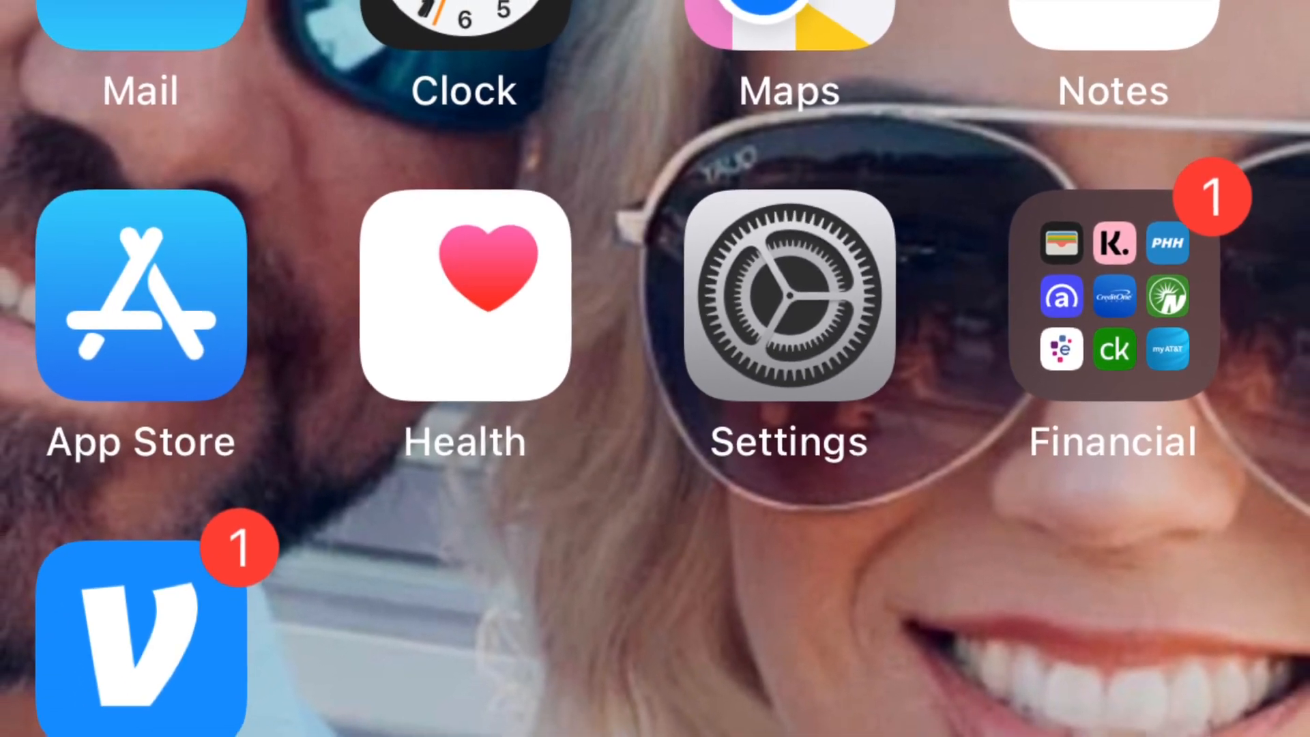
# Check in Settings that Wi-Fi is on Garmin-9929, then return to the home screen.
pyautogui.click(789, 296)
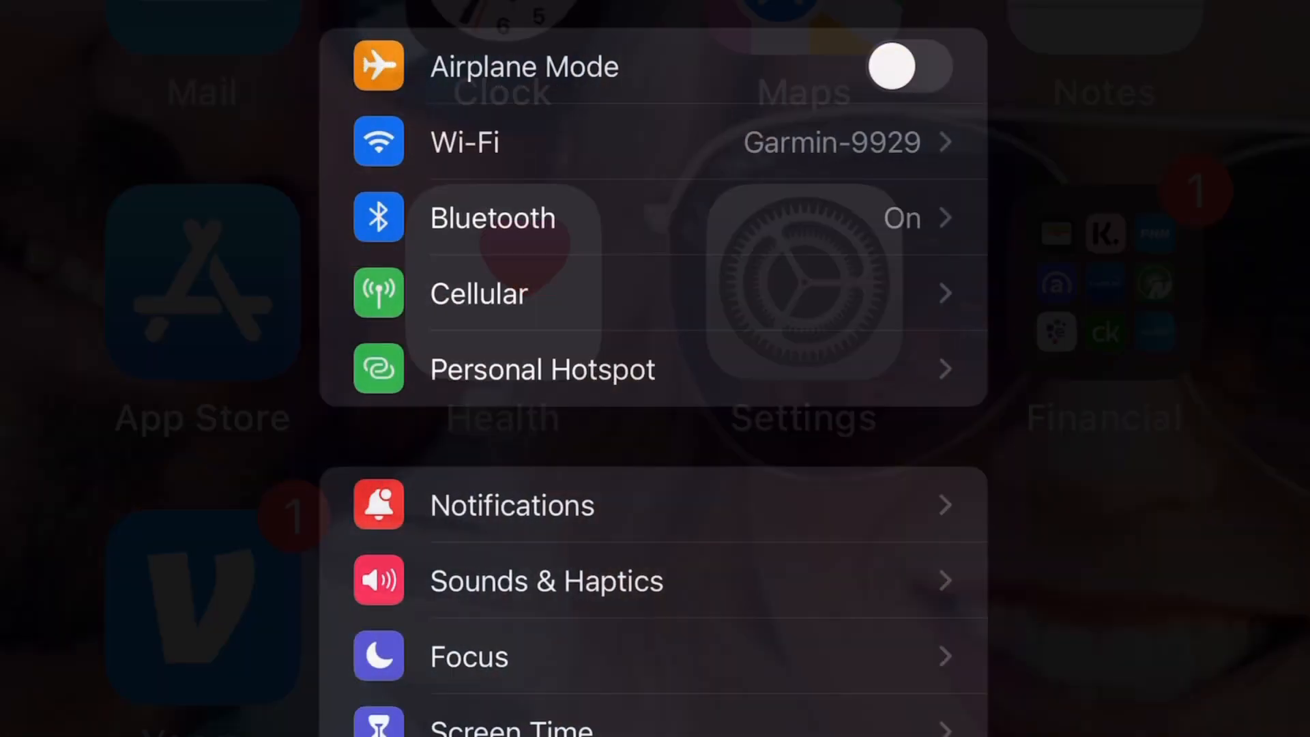
pyautogui.click(464, 142)
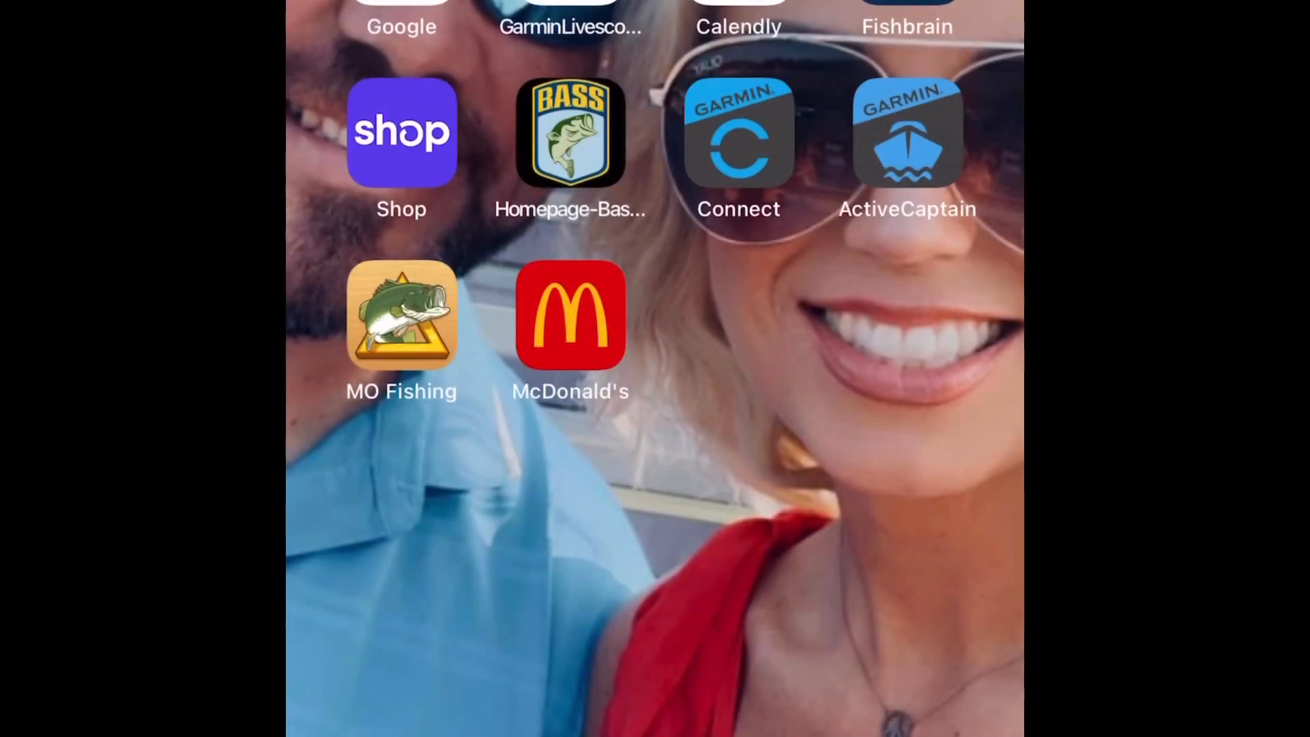
# Launch ActiveCaptain, start Helm mirroring, and scroll to the Sonar page with SideVü, Traditional, ClearVü.
pyautogui.click(899, 140)
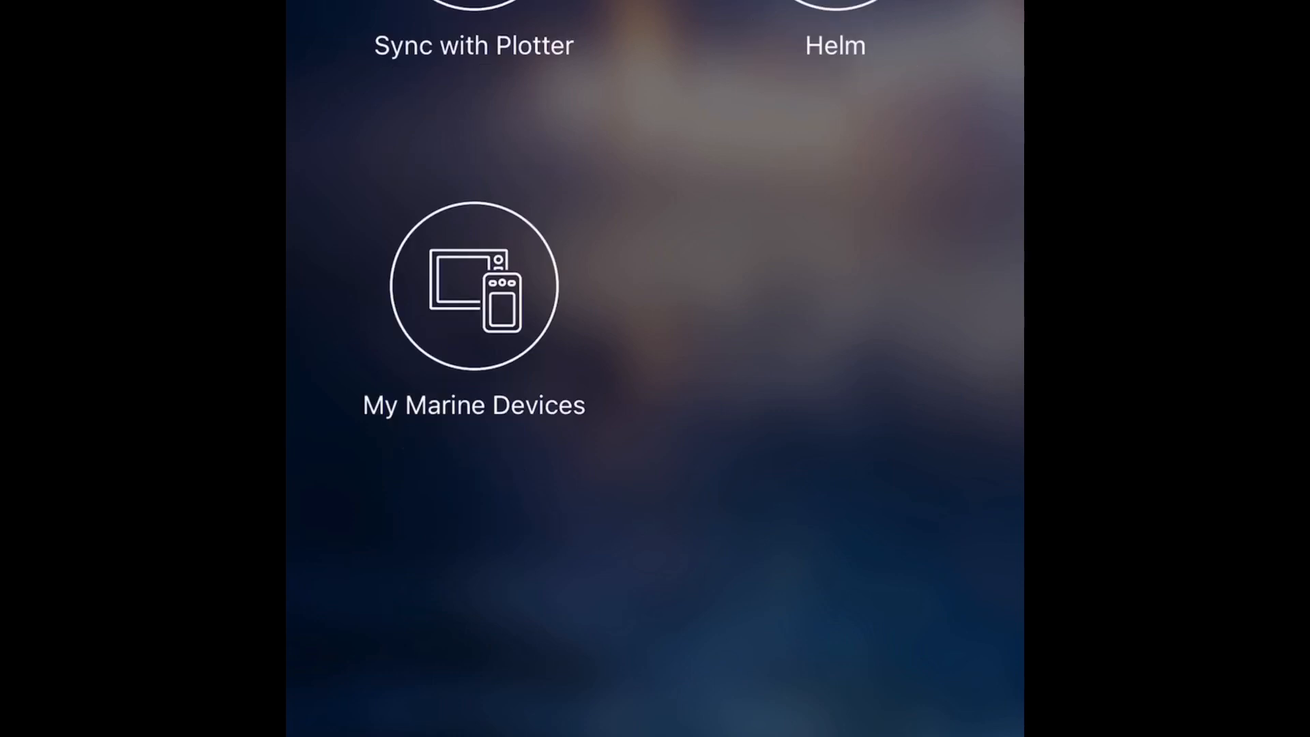
pyautogui.click(473, 284)
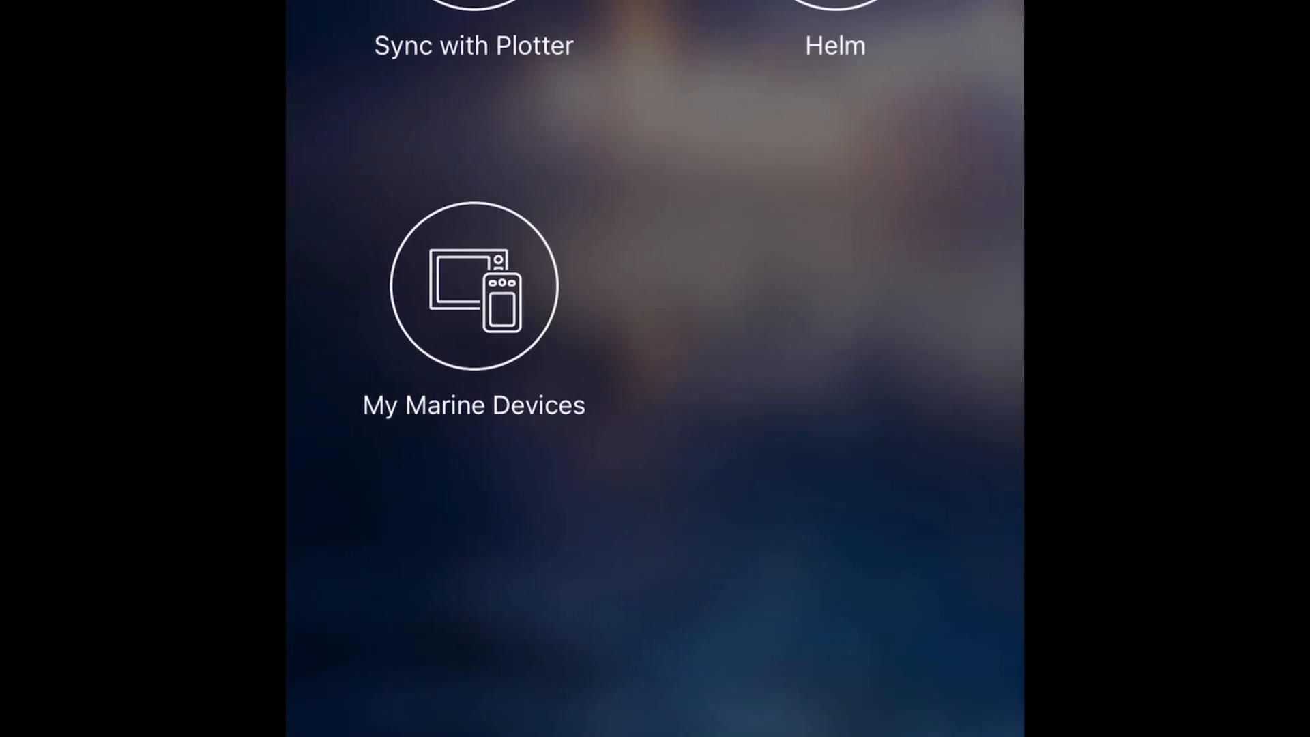
pyautogui.scroll(-3)
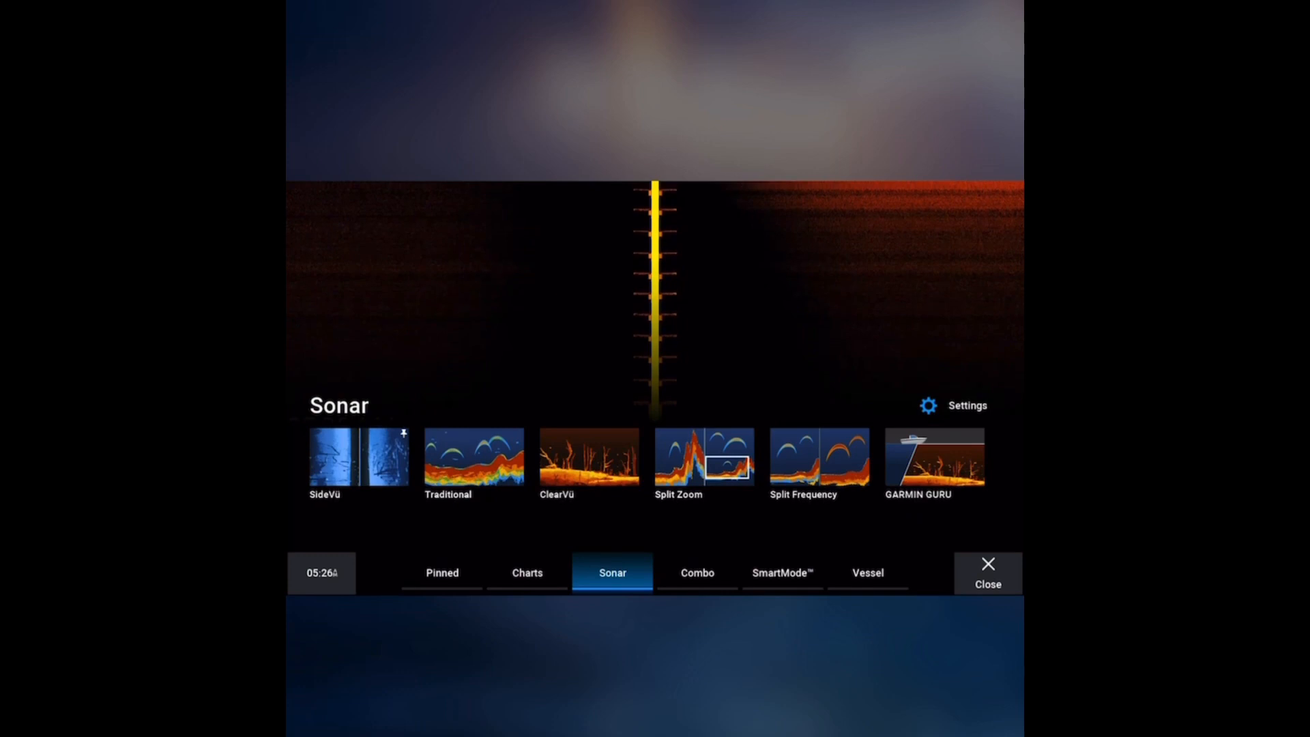
# Switch the mirrored plotter to a chart page showing speed, depth, time and voltage.
pyautogui.click(934, 460)
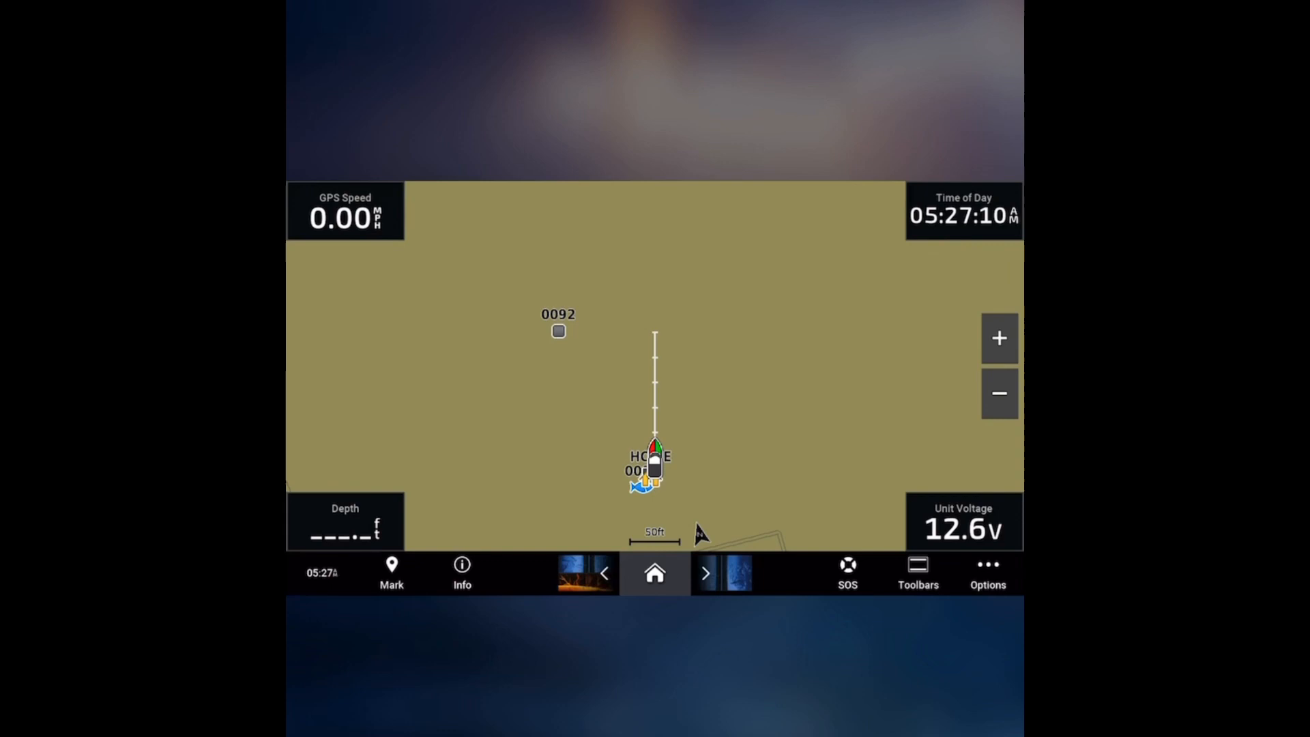
# Open and close the Fishing Chart Menu so dotted track lines show around waypoint 0092.
pyautogui.click(654, 574)
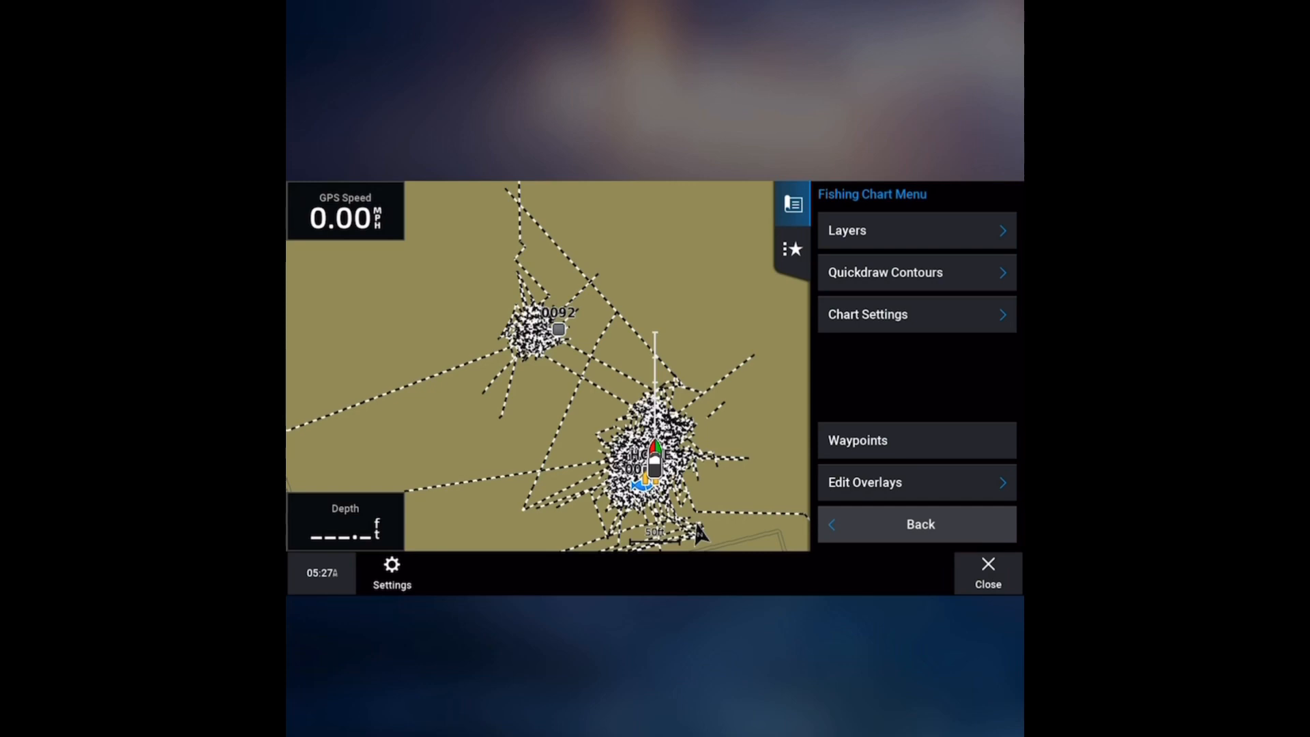
pyautogui.click(988, 573)
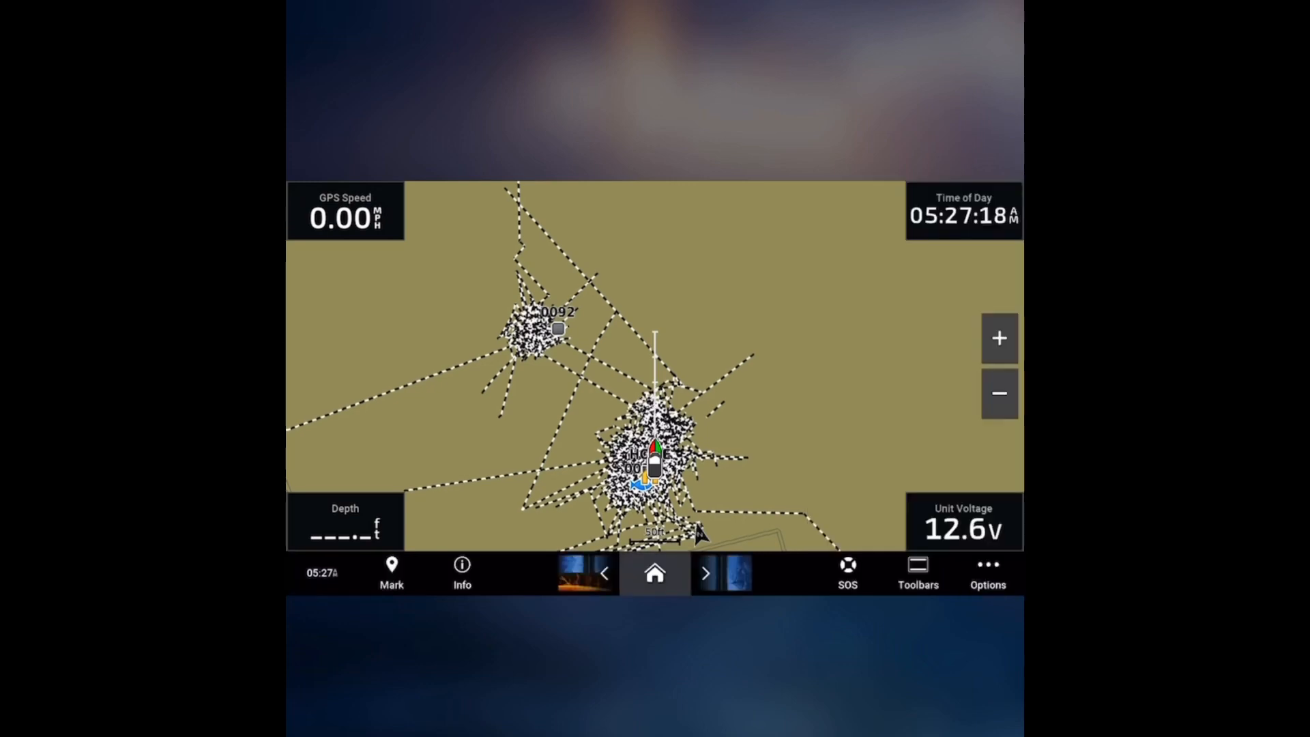